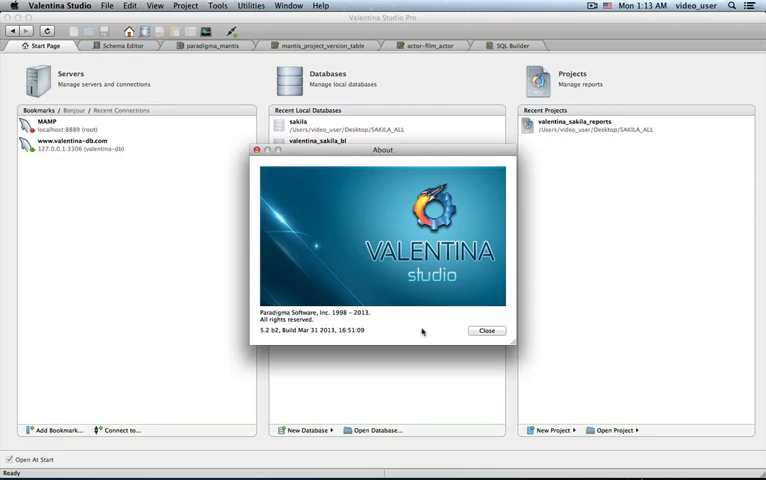
Step: Dismiss the About box, then cancel a MySQL server connection without connecting
left_click(487, 330)
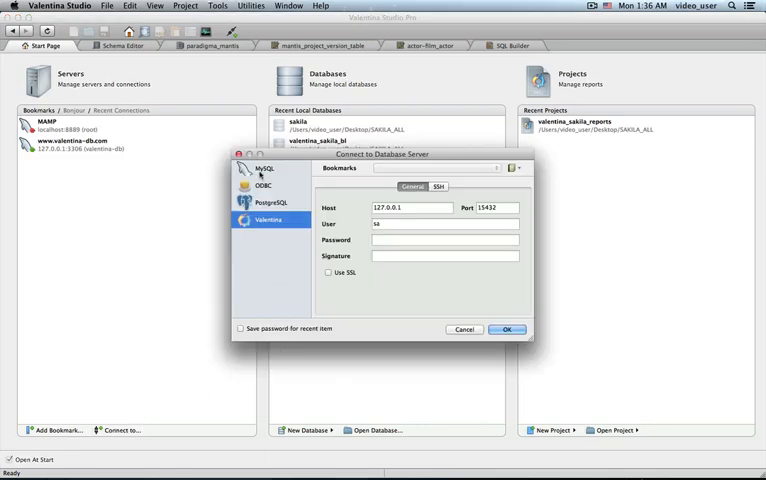
left_click(262, 168)
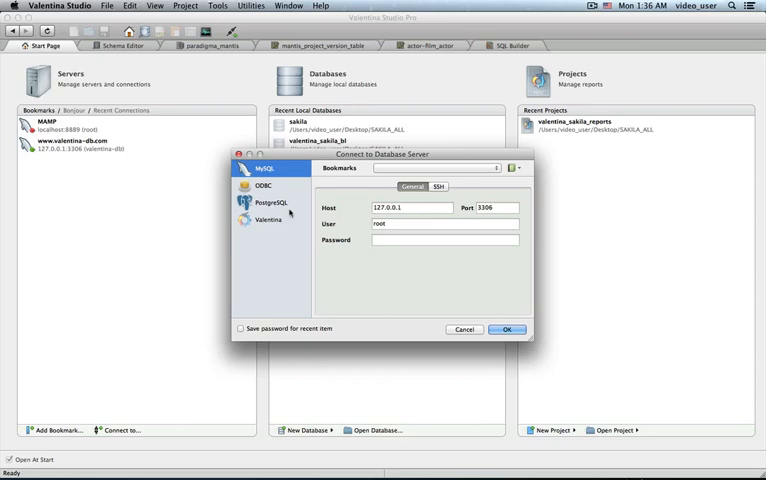
left_click(507, 329)
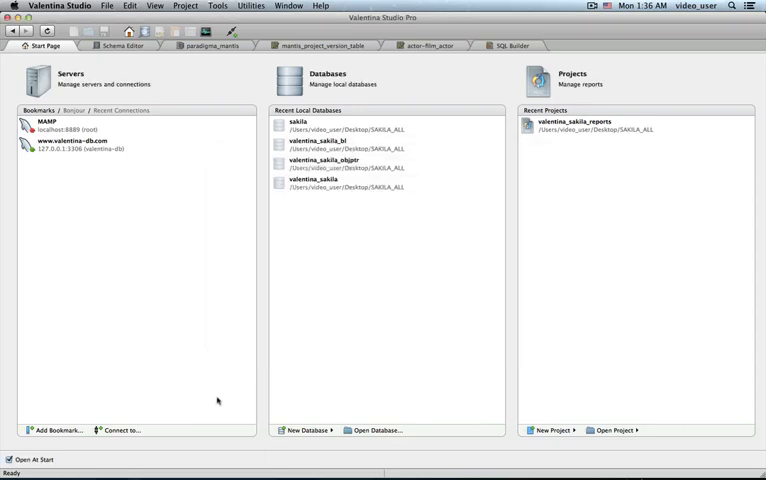
mouse_move(90, 185)
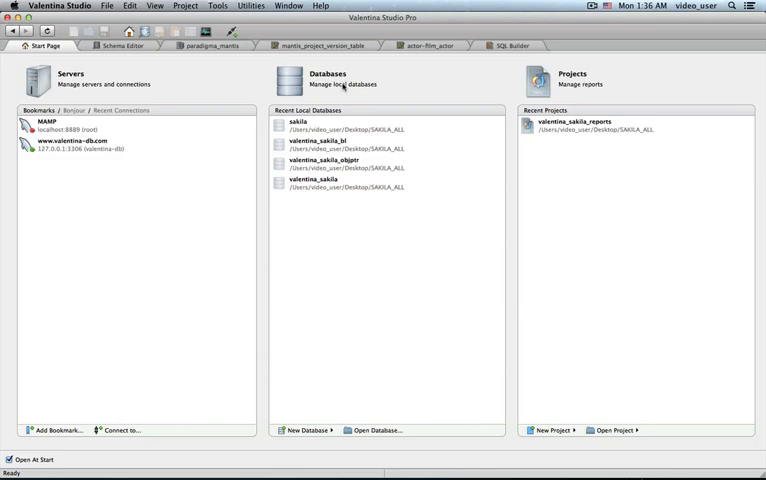
mouse_move(292, 443)
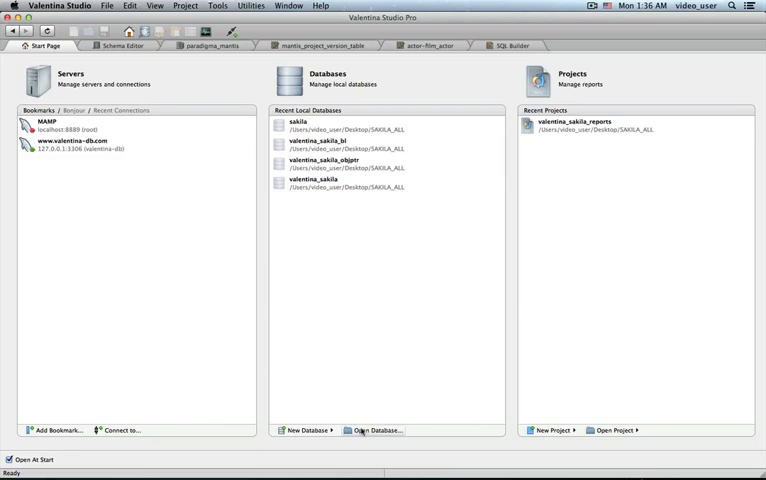
mouse_move(346, 220)
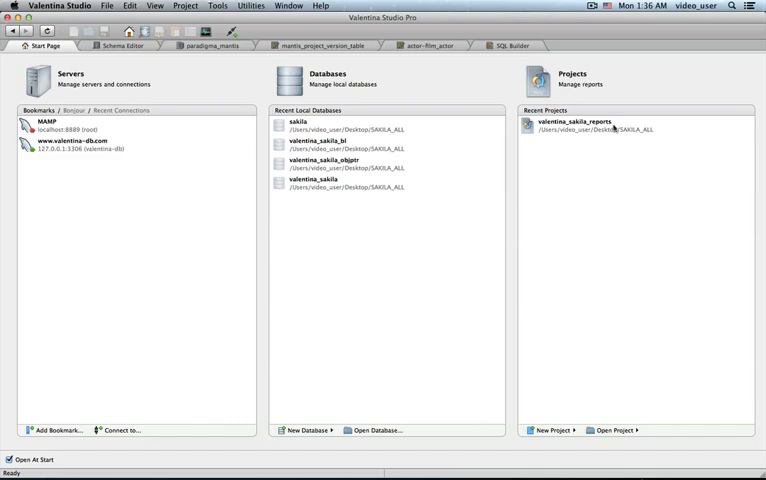
mouse_move(598, 83)
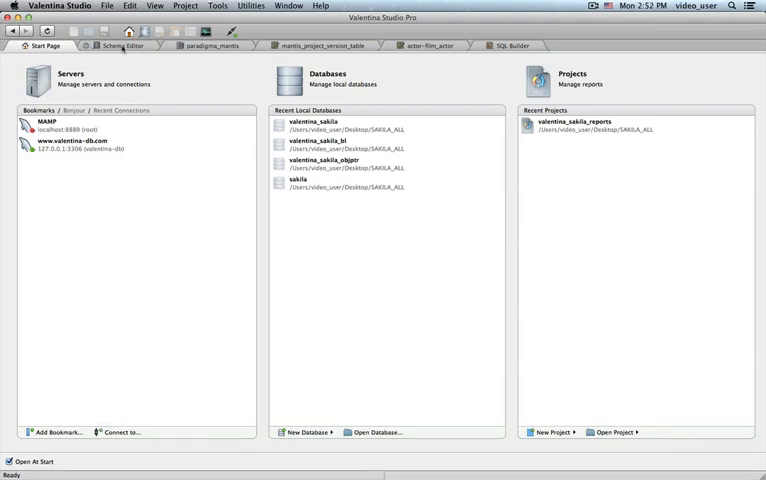
Step: Browse valentina_sakila's links, object kinds and properties, returning to the actor table's fields
left_click(120, 46)
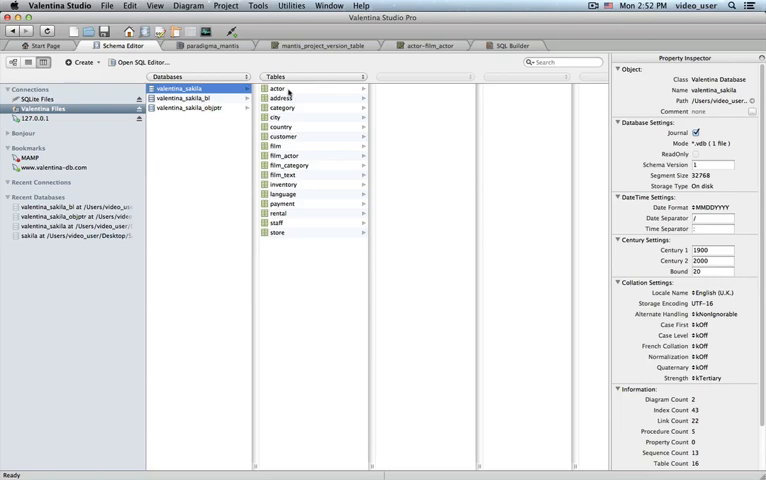
left_click(277, 89)
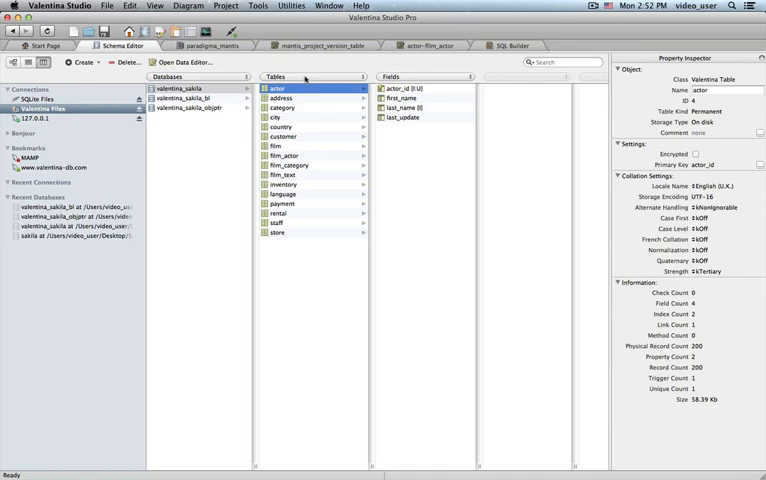
left_click(183, 88)
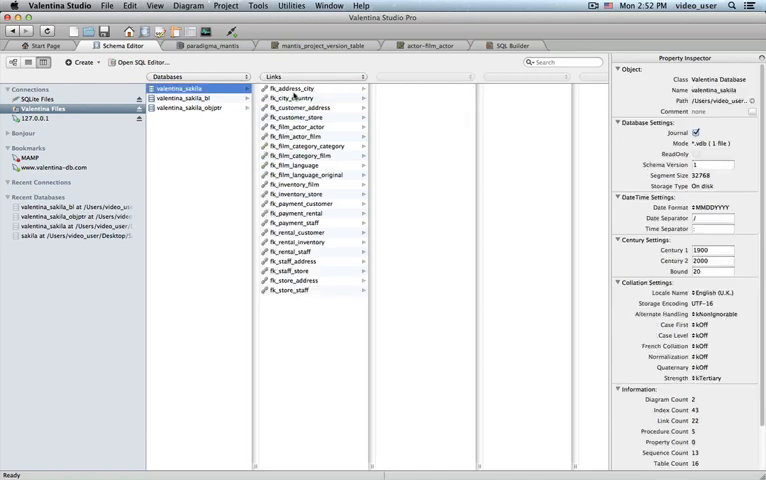
left_click(276, 77)
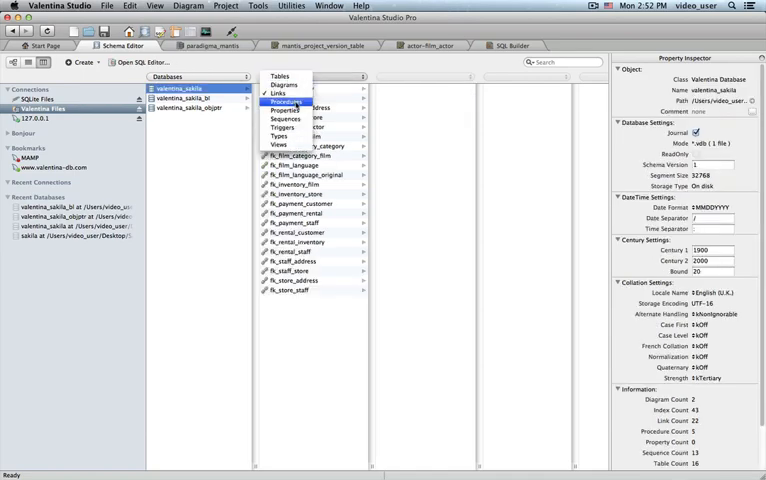
left_click(288, 101)
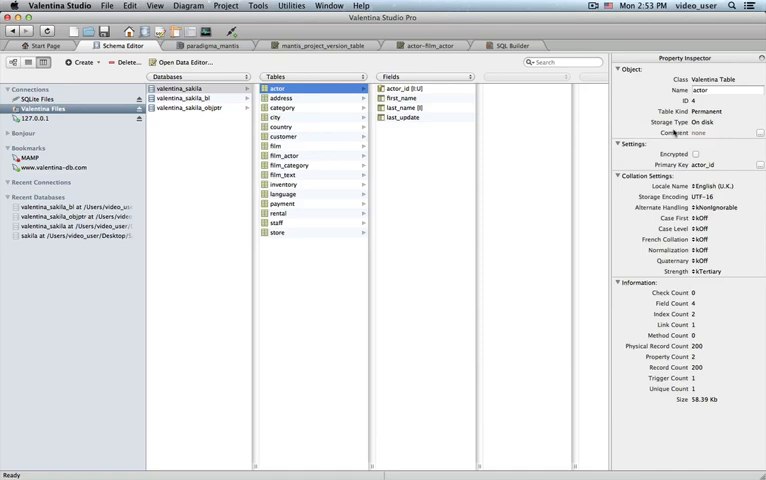
left_click(183, 89)
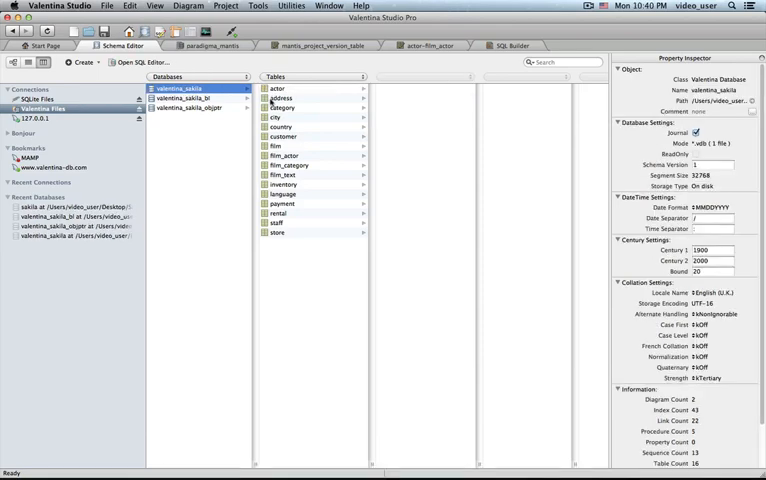
left_click(277, 88)
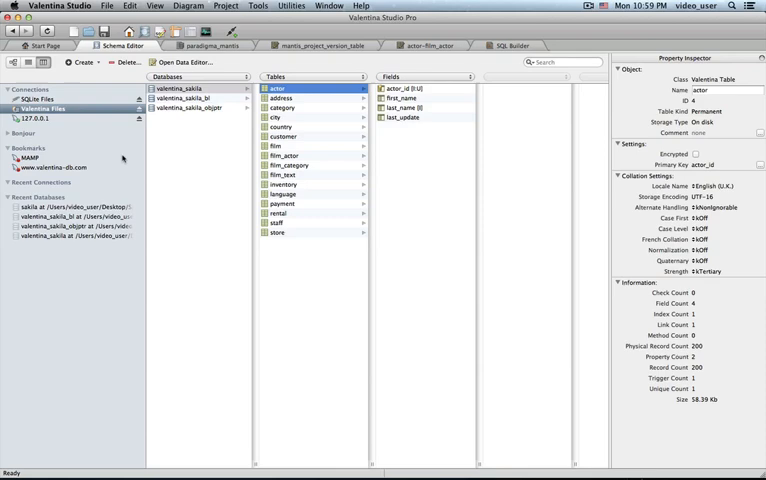
mouse_move(123, 159)
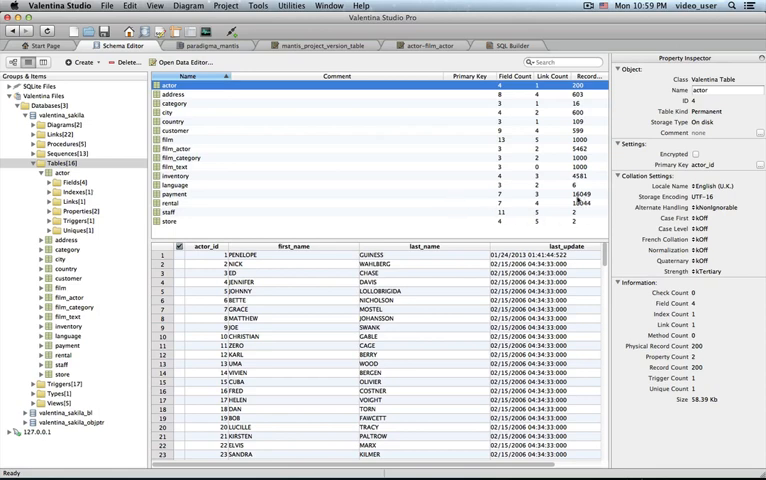
Step: Switch to tree view to show the actor records and the diagrams browser
left_click(63, 181)
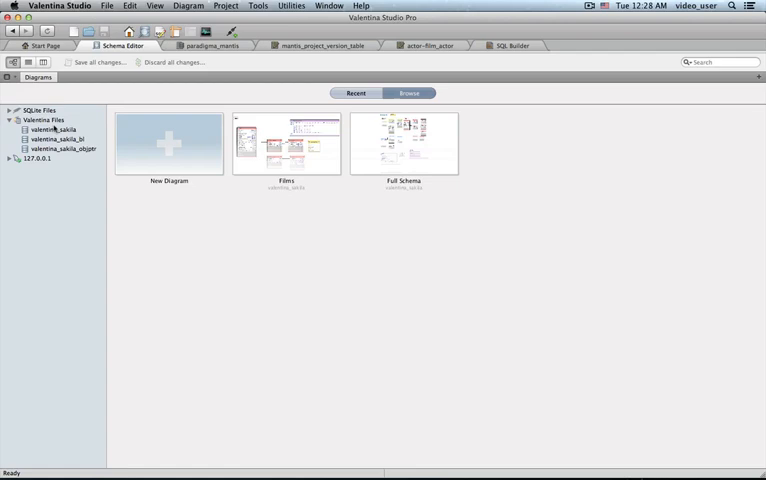
Step: Select valentina_sakila and open its Full Schema diagram thumbnail
left_click(55, 129)
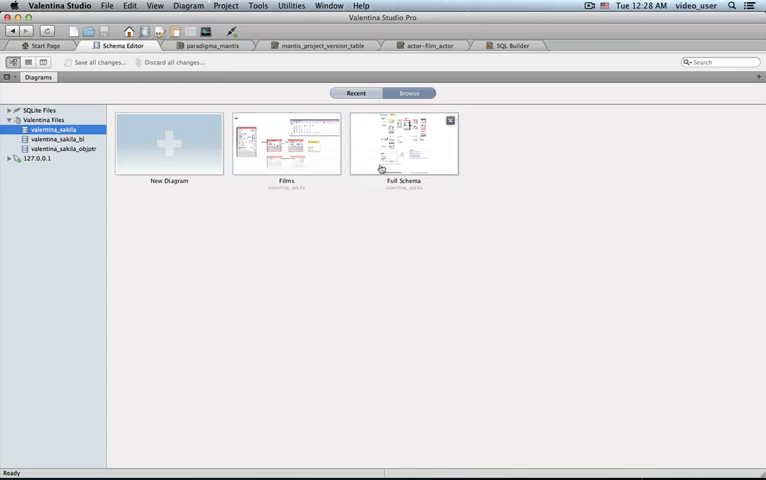
double_click(402, 143)
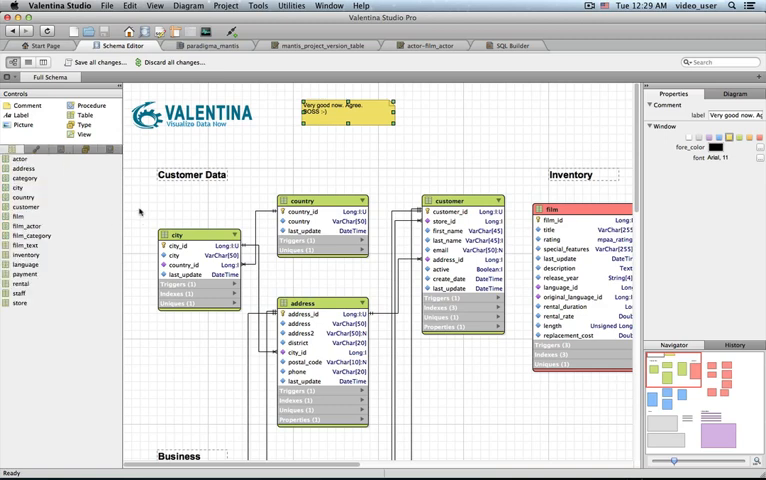
left_click(583, 194)
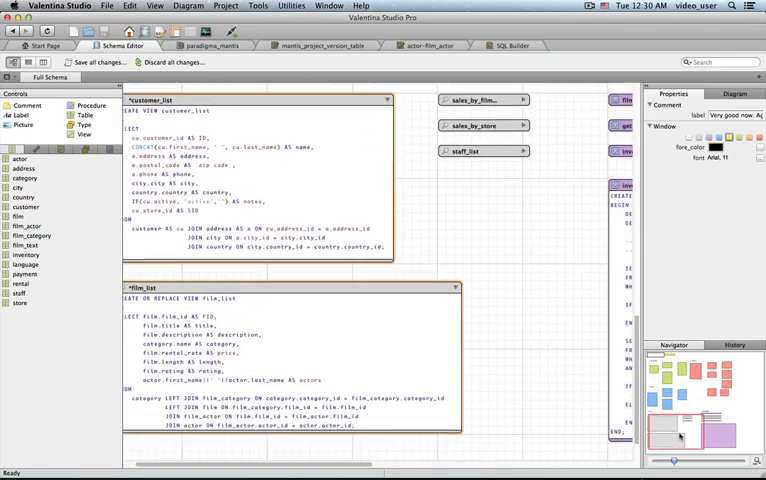
left_click(715, 435)
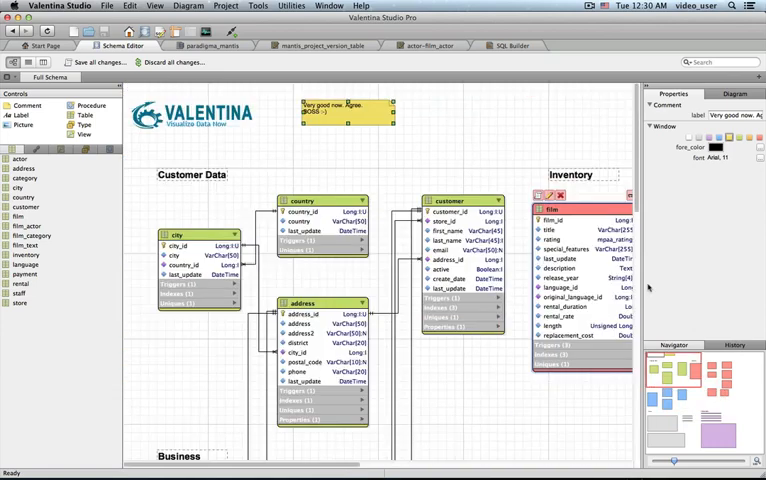
left_click(320, 201)
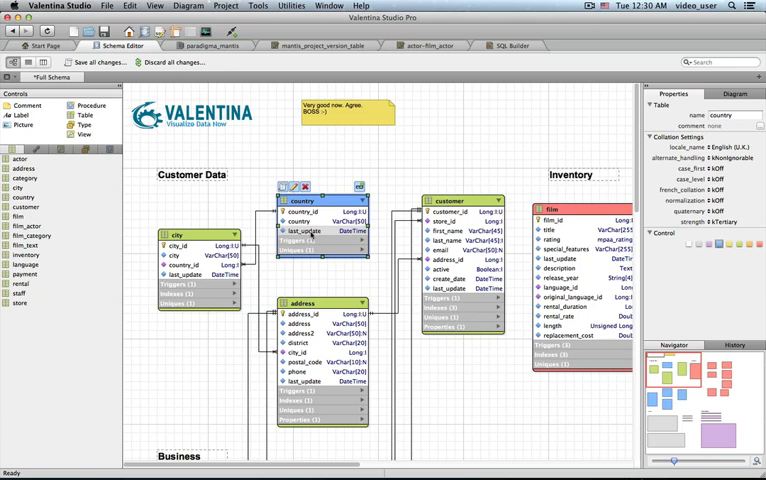
Step: View the address table's Fields and Triggers, then show SQLite sakila's diagrams
left_click(320, 302)
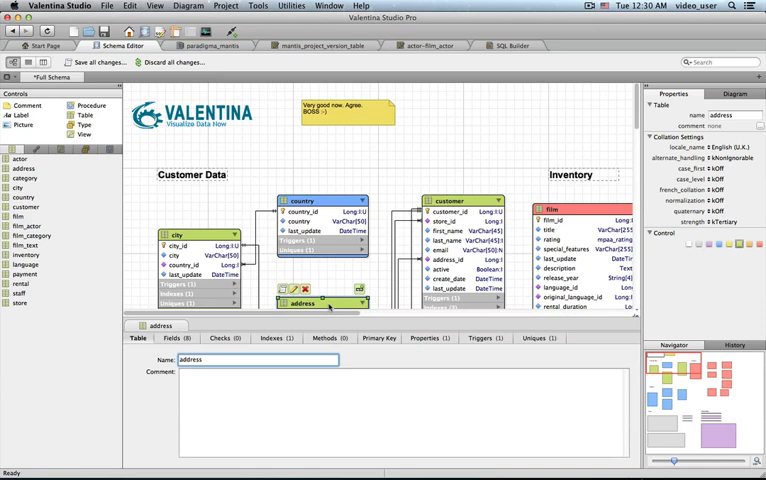
left_click(178, 338)
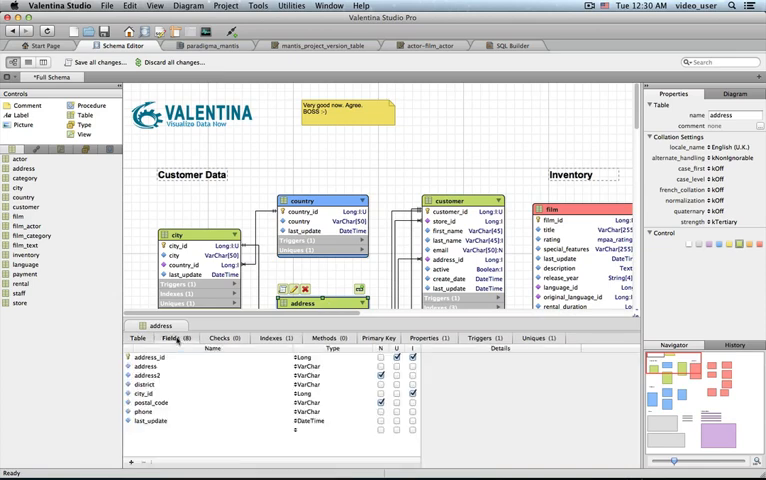
left_click(483, 338)
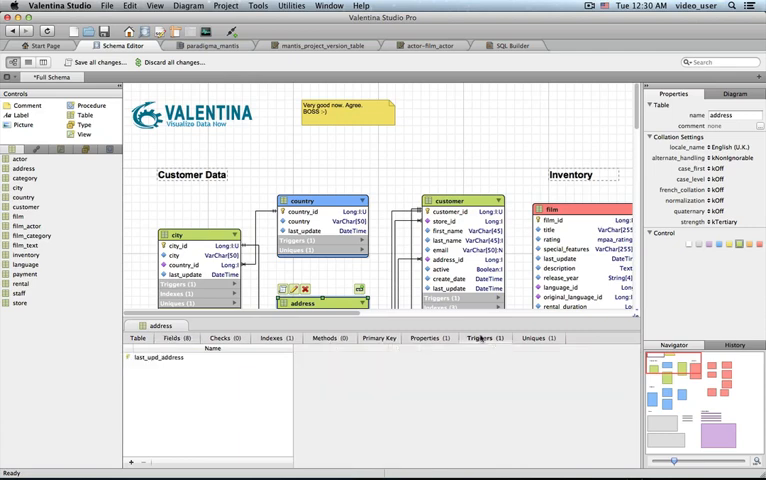
left_click(180, 369)
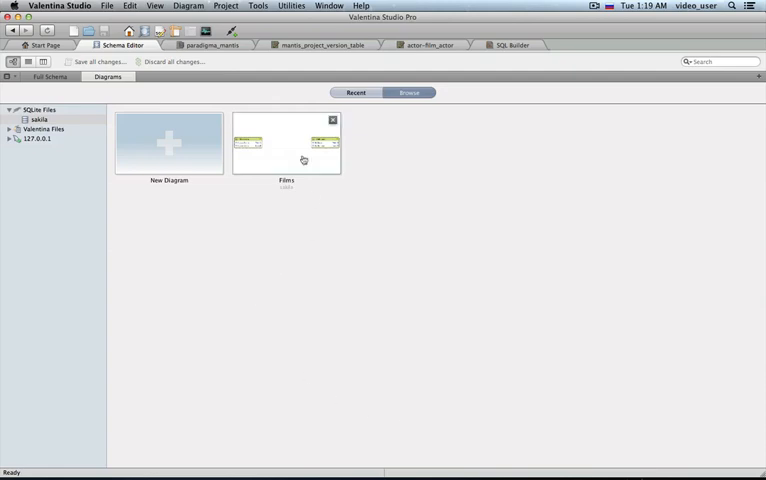
Step: Open the Films diagram and start a link from tblPerson
double_click(286, 143)
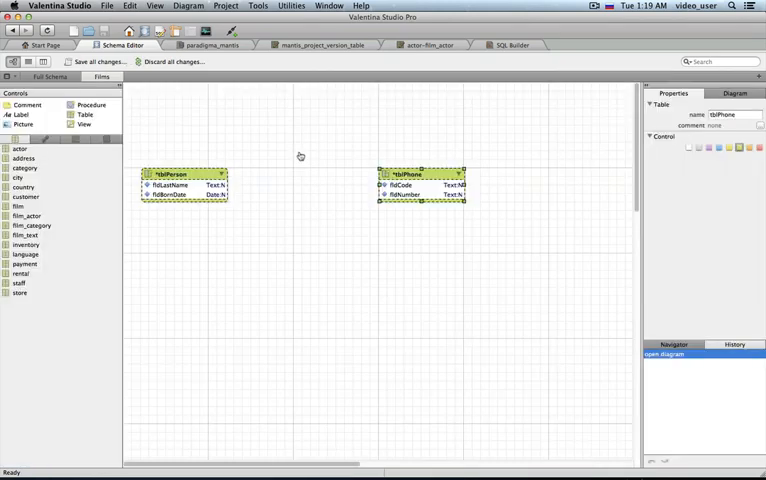
mouse_move(296, 188)
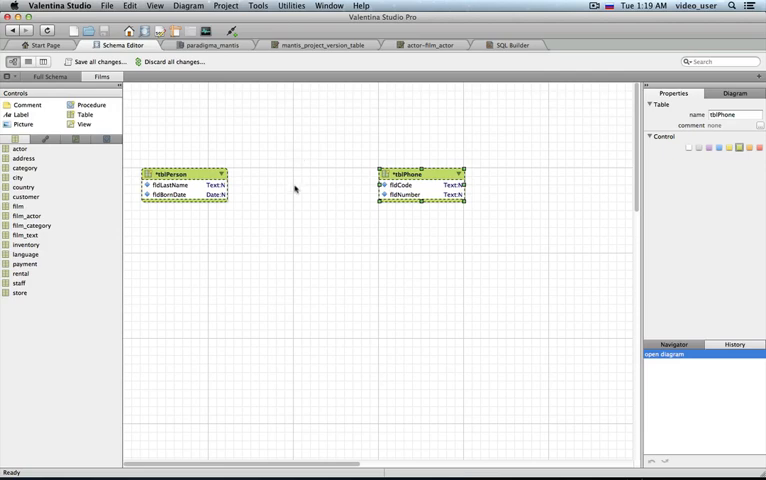
mouse_move(279, 237)
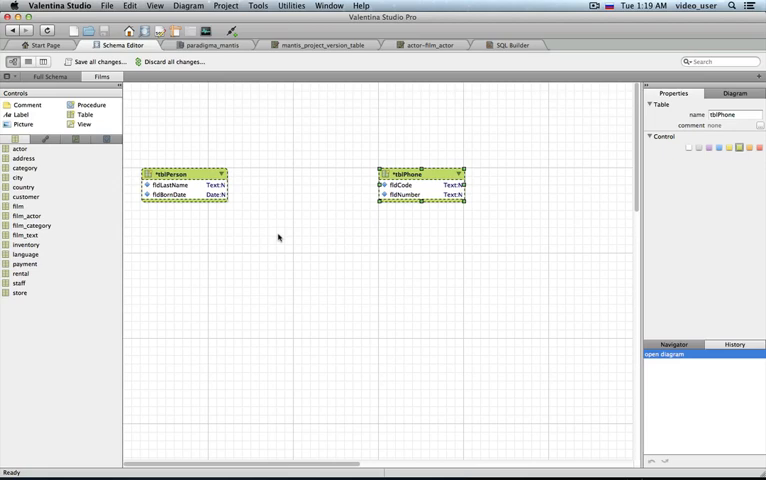
left_click(185, 185)
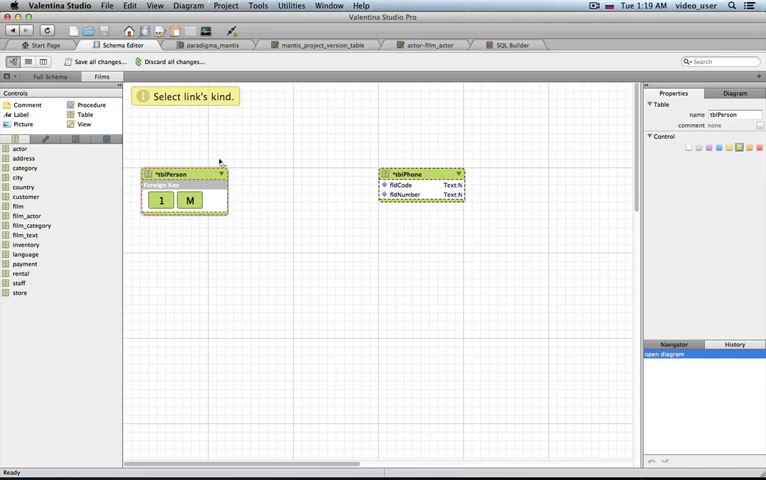
Step: Pick a link kind on tblPerson, adding a tblPerson_id foreign key field
left_click(159, 201)
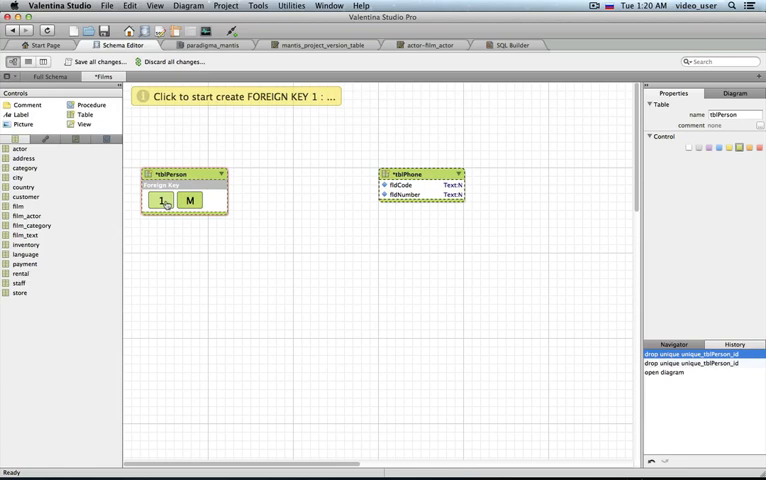
left_click(184, 190)
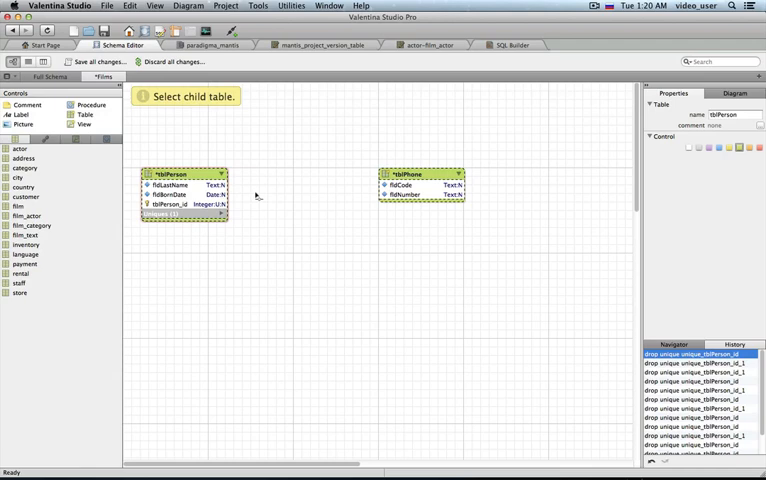
mouse_move(235, 117)
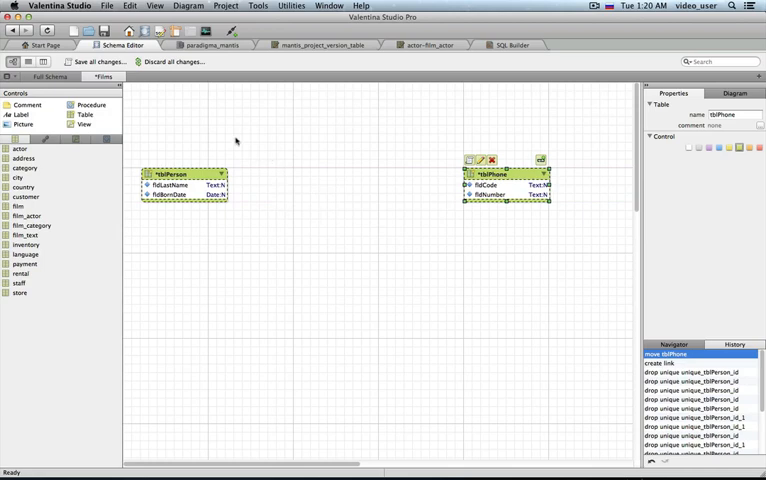
mouse_move(202, 143)
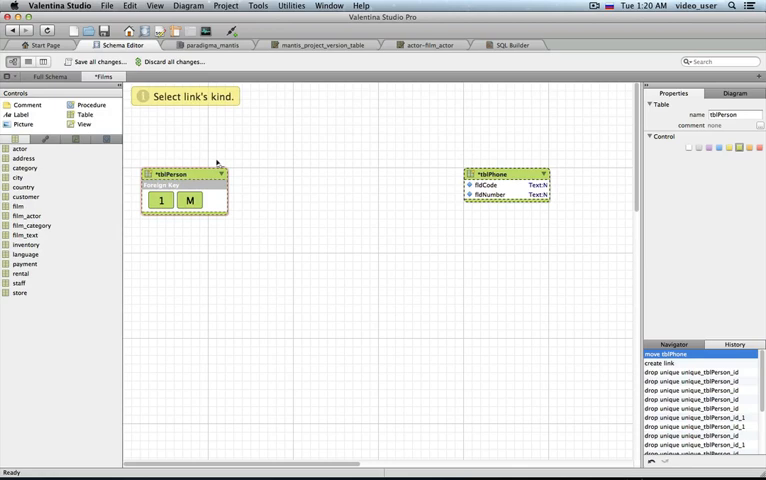
Step: Start a link from tblPerson and choose the M many-to-many kind
left_click(190, 201)
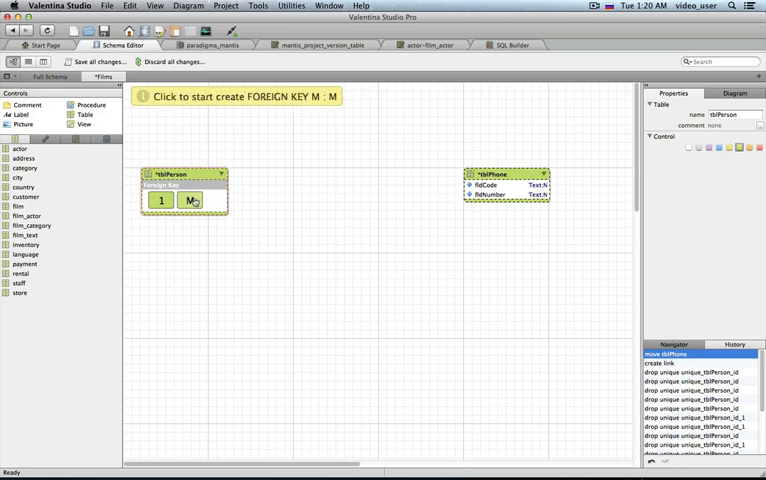
left_click(184, 200)
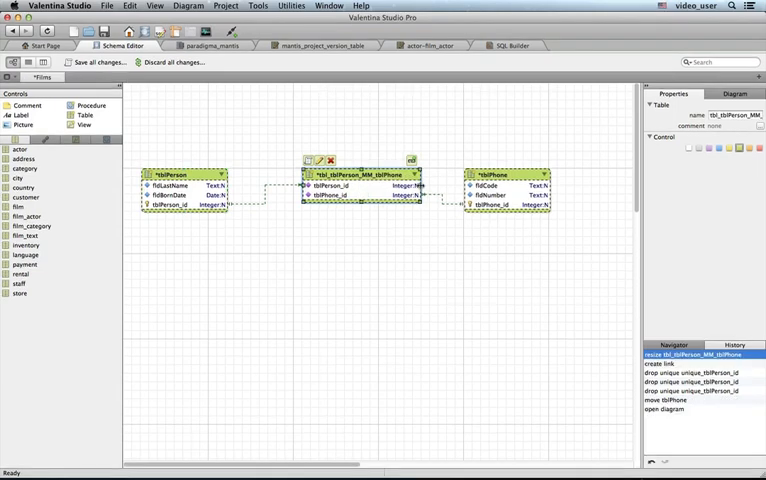
mouse_move(150, 88)
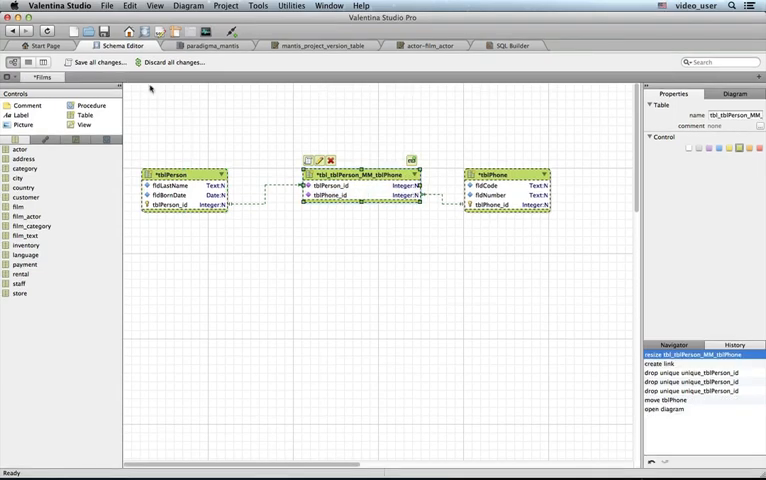
Step: Switch to the paradigma_mantis SQL Editor tab
left_click(209, 45)
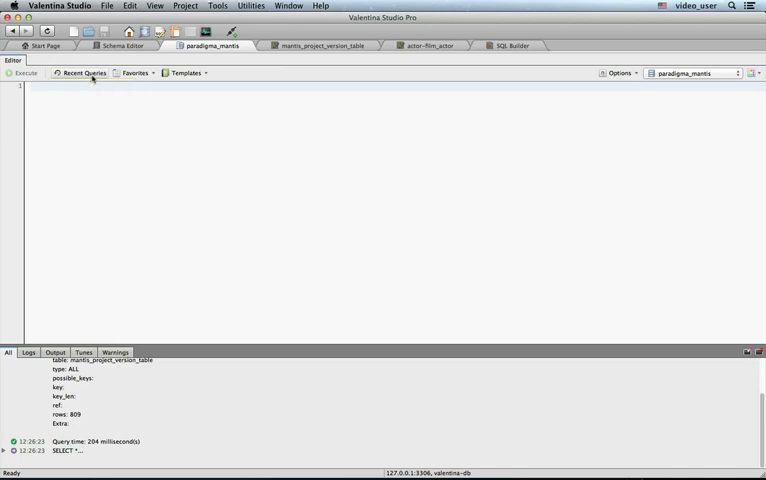
mouse_move(82, 72)
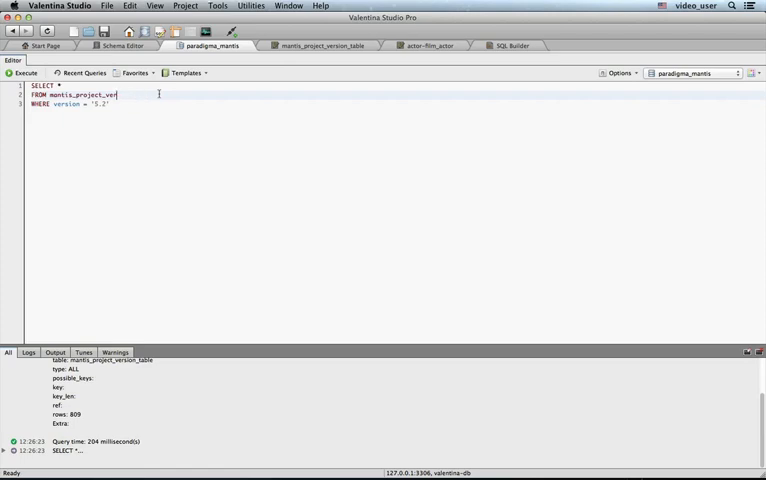
Step: Complete mantis_project_version_table, browse templates, and load the 'show version - 5.2' favourite
type("sion_table")
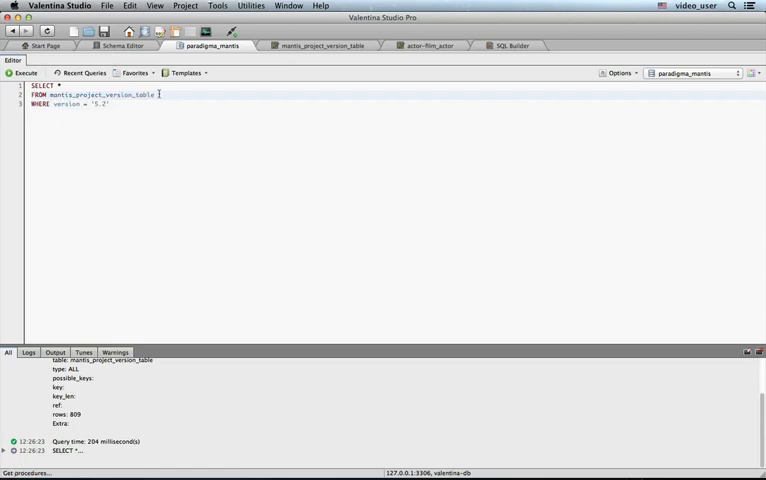
left_click(184, 72)
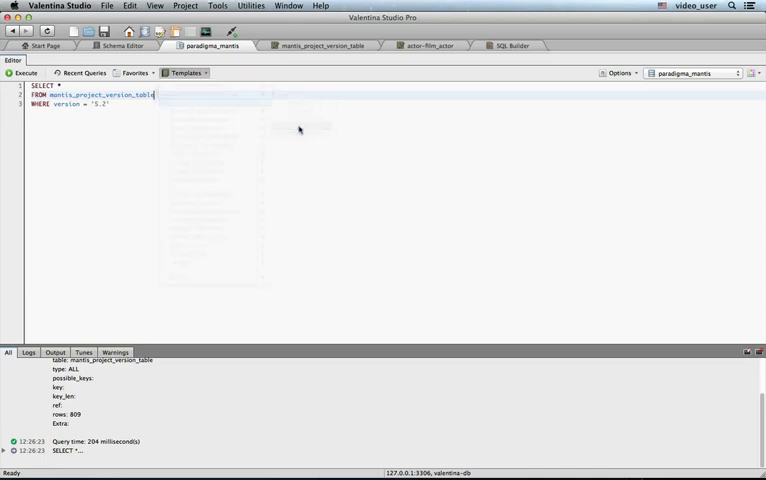
left_click(136, 72)
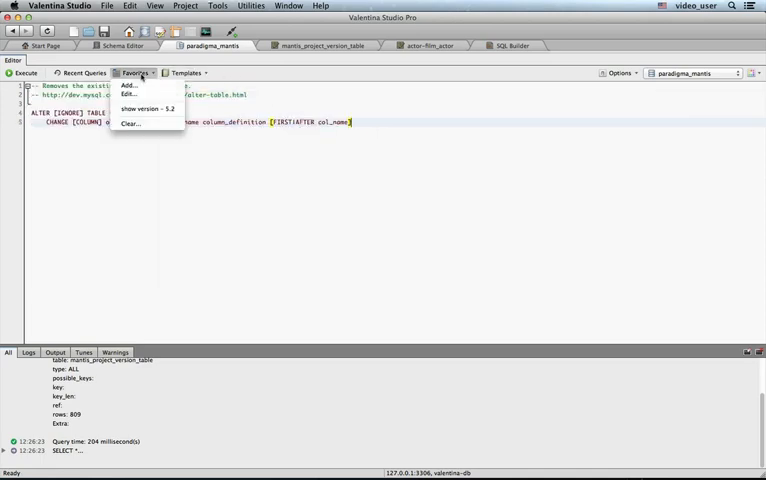
left_click(140, 108)
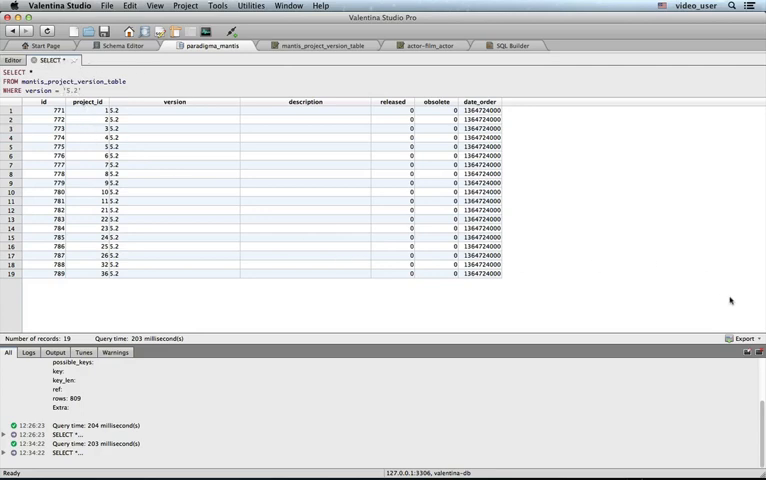
Step: Review the log of executed SELECT queries and the query warnings
left_click(741, 338)
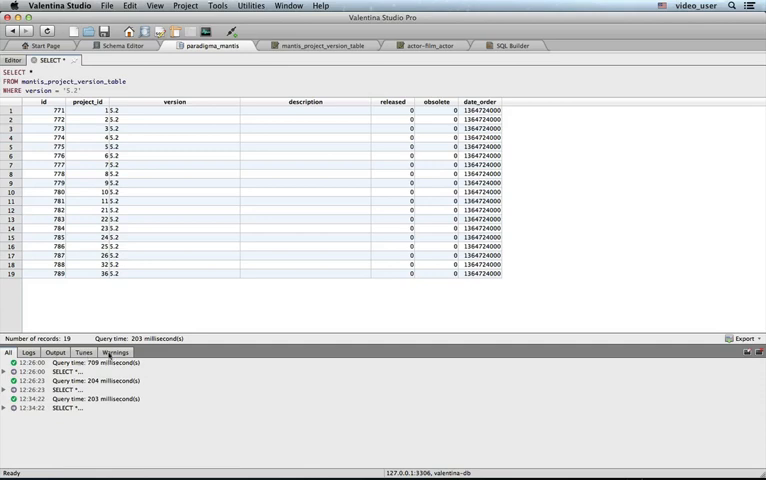
left_click(28, 352)
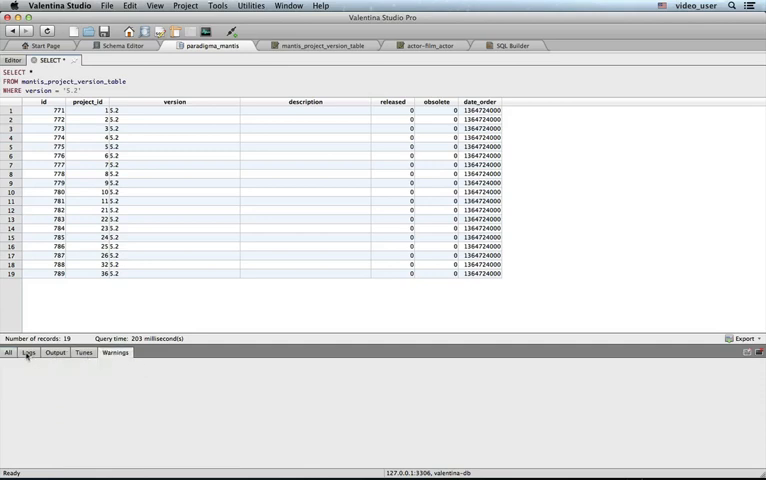
left_click(28, 352)
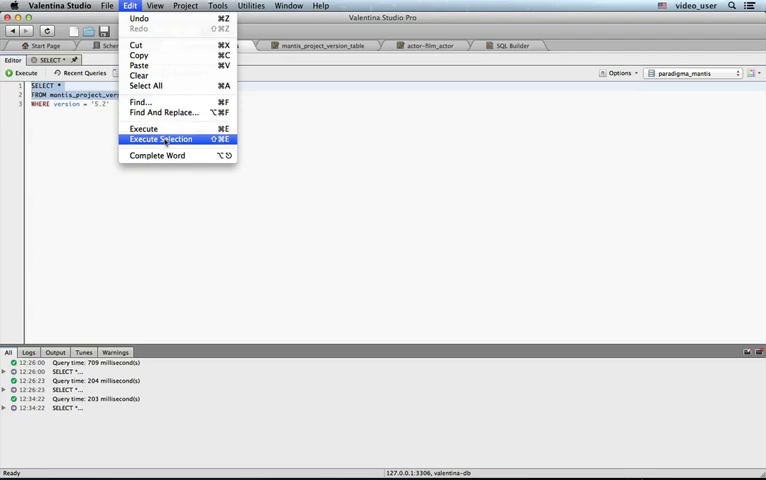
Step: Run Execute Selection on the selected version 5.2 query text
left_click(159, 139)
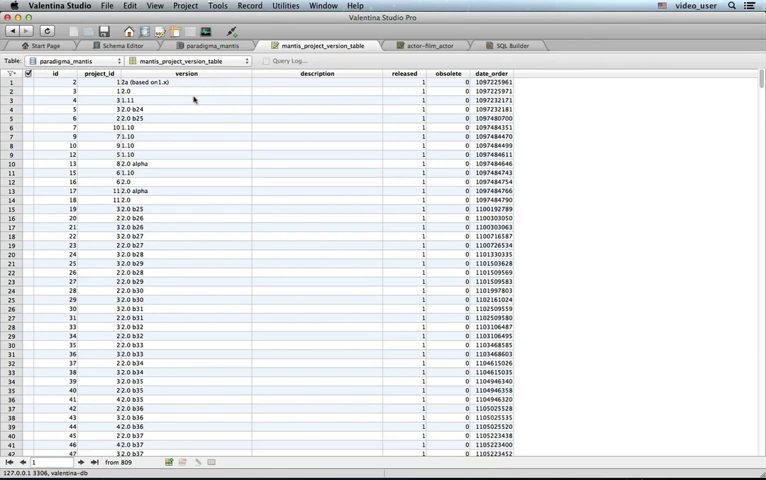
mouse_move(184, 177)
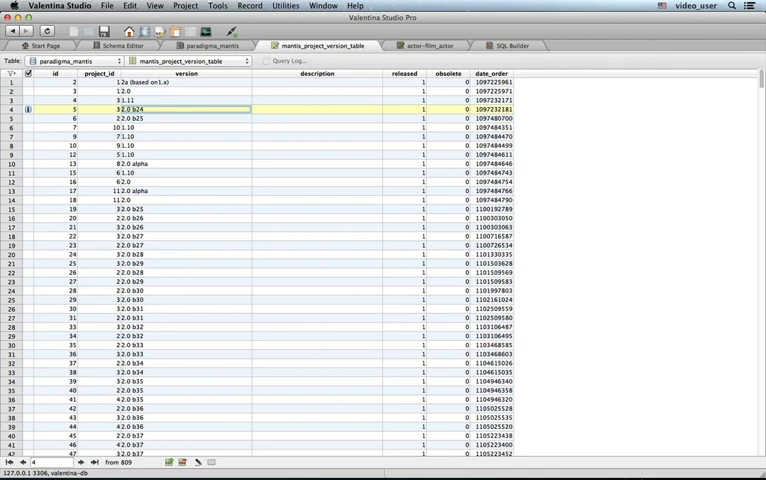
Step: View the 2.0 b24 version value in full, then sort records by date_order
double_click(140, 109)
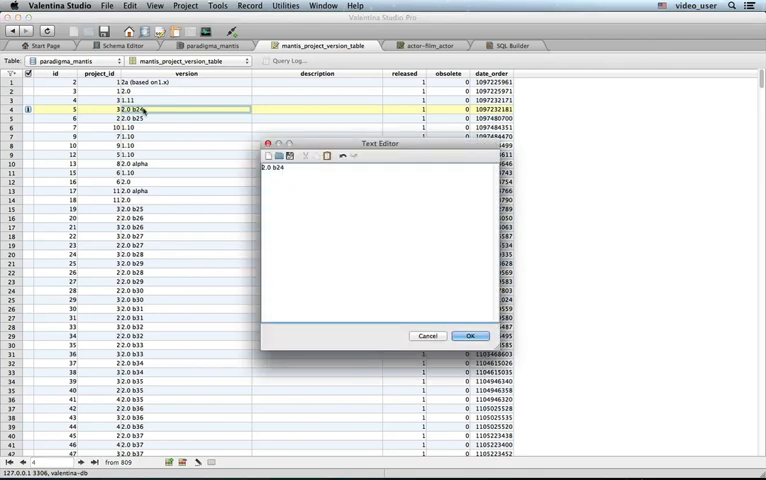
left_click(469, 335)
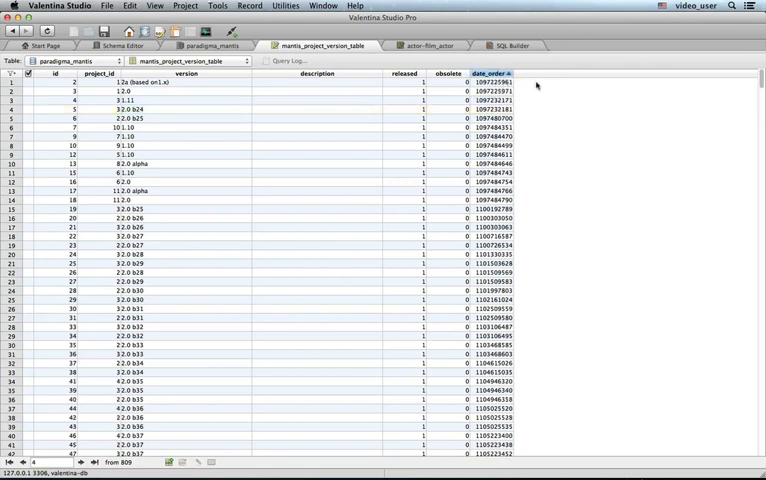
left_click(493, 73)
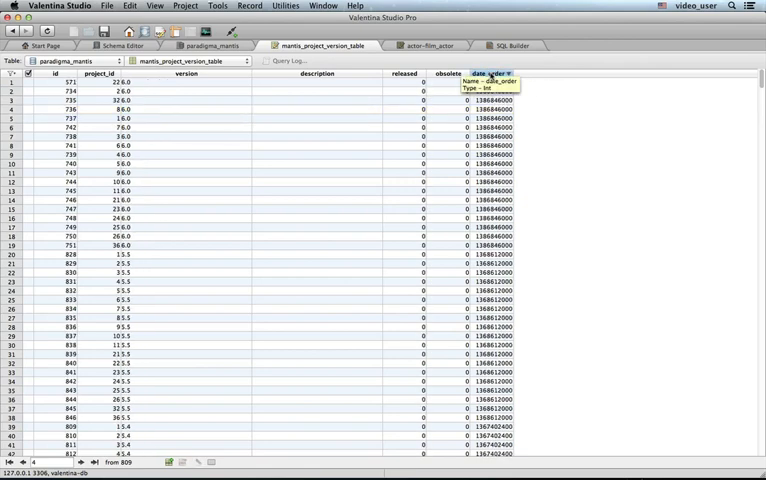
left_click(493, 73)
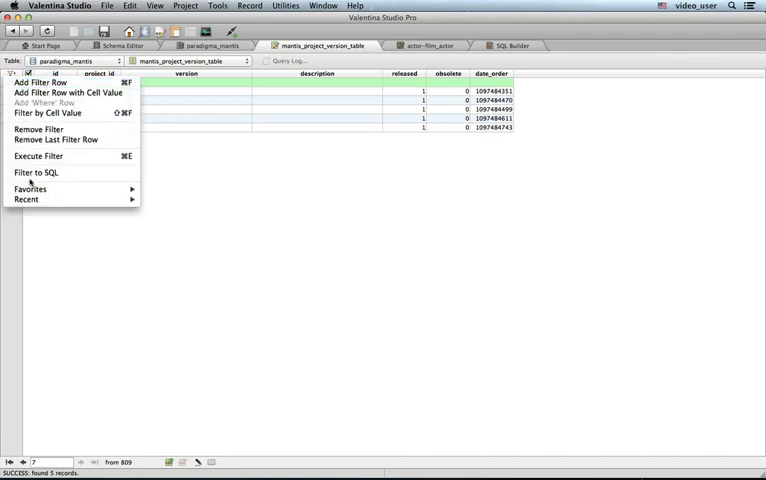
mouse_move(124, 241)
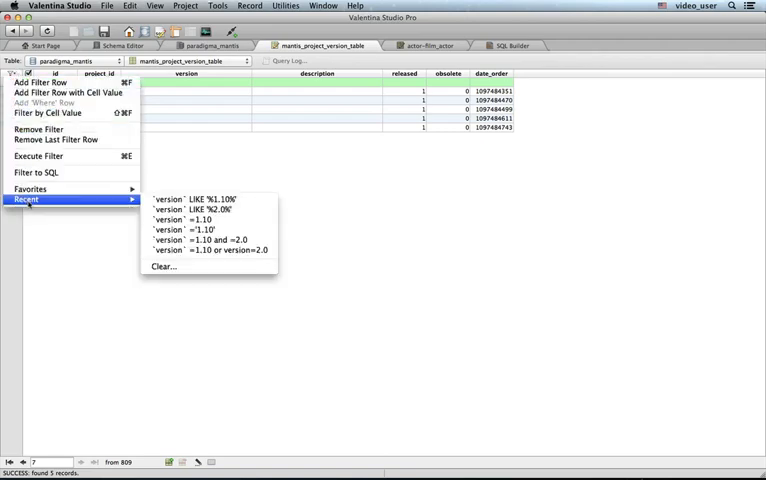
Step: Reapply the version 1.10 filter, then show the actor–film_actor related data view
left_click(182, 219)
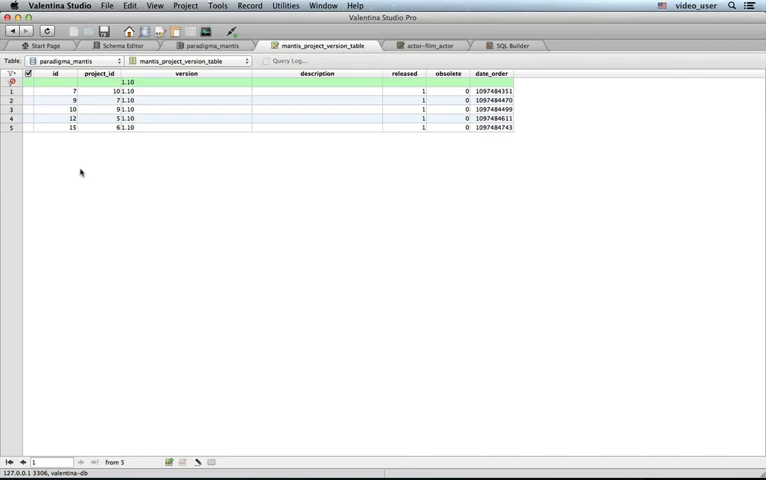
mouse_move(253, 134)
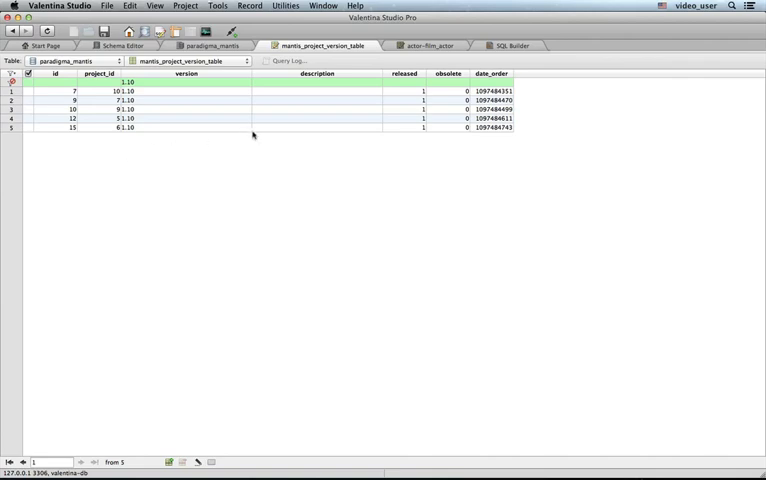
mouse_move(372, 83)
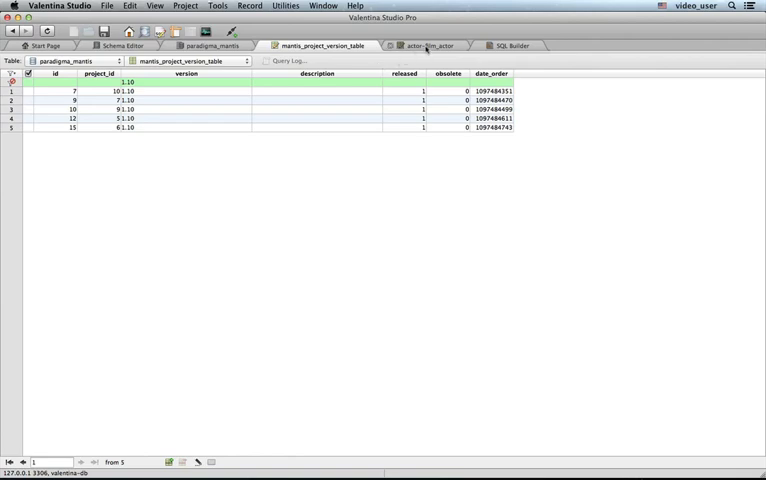
left_click(430, 45)
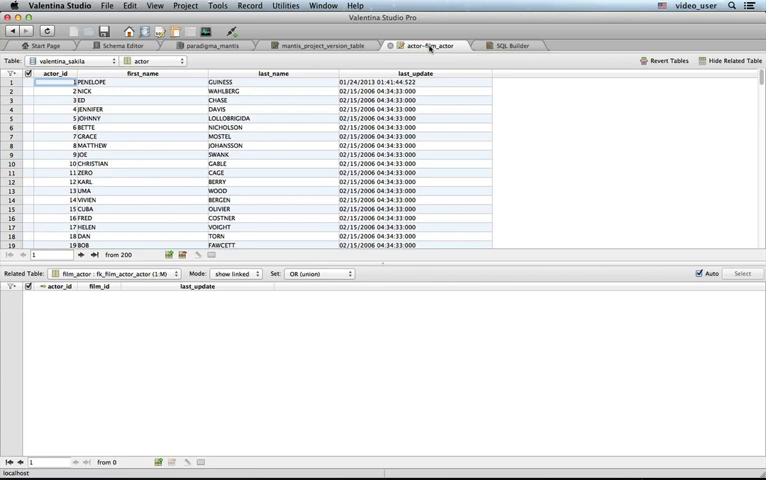
Step: Choose country as the master table and select the Algeria row
left_click(155, 60)
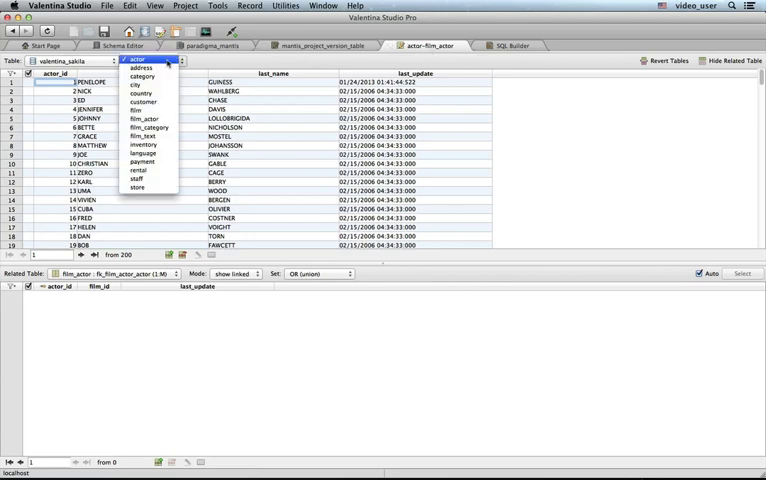
left_click(142, 93)
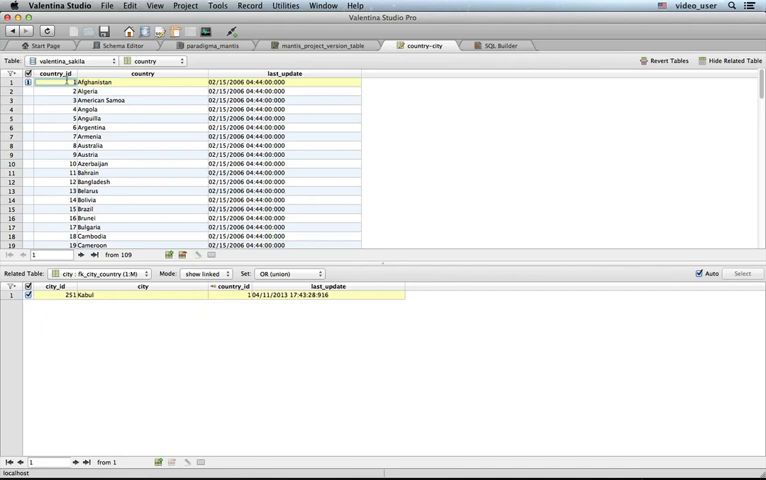
left_click(90, 90)
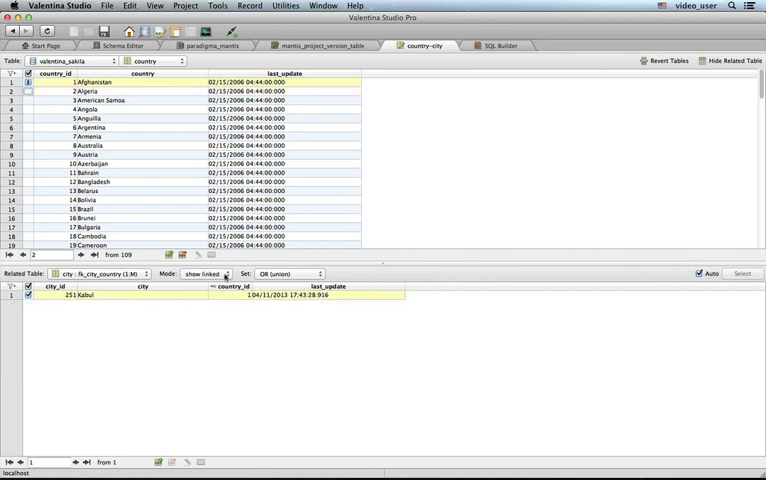
left_click(205, 274)
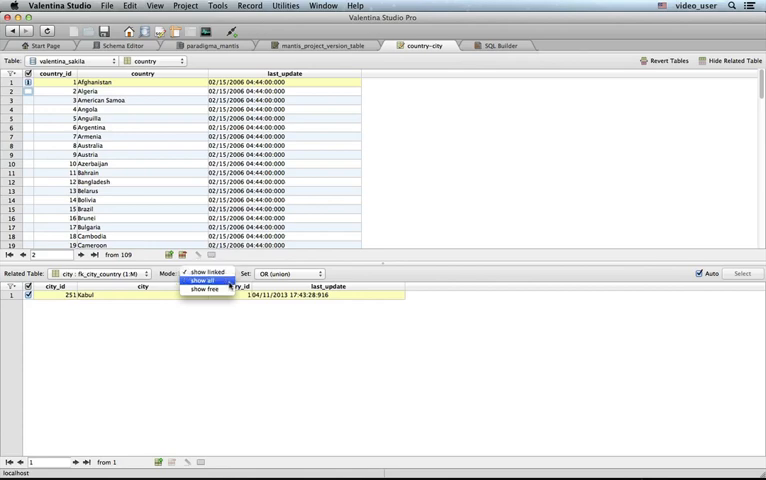
mouse_move(203, 290)
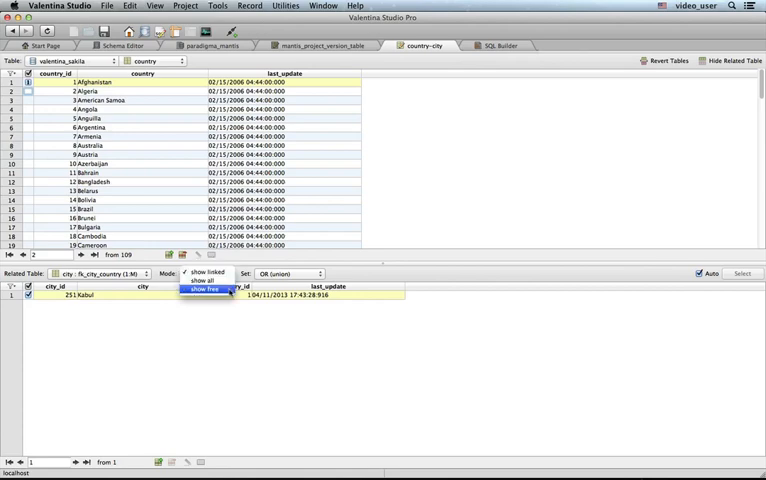
left_click(203, 278)
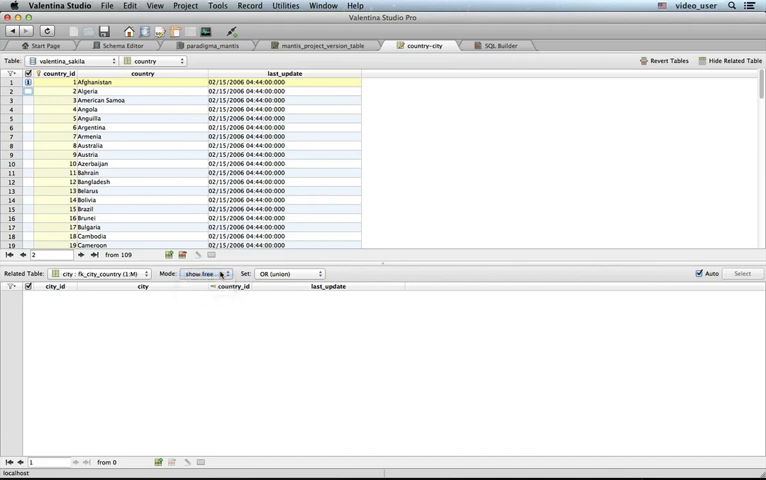
left_click(205, 273)
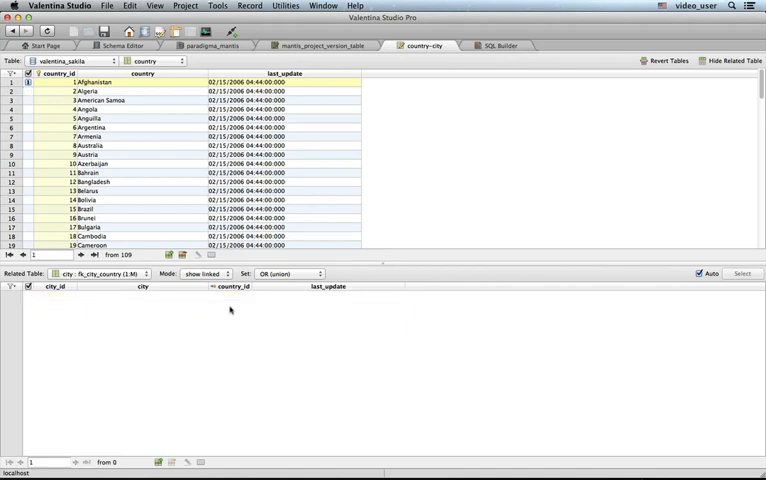
left_click(204, 273)
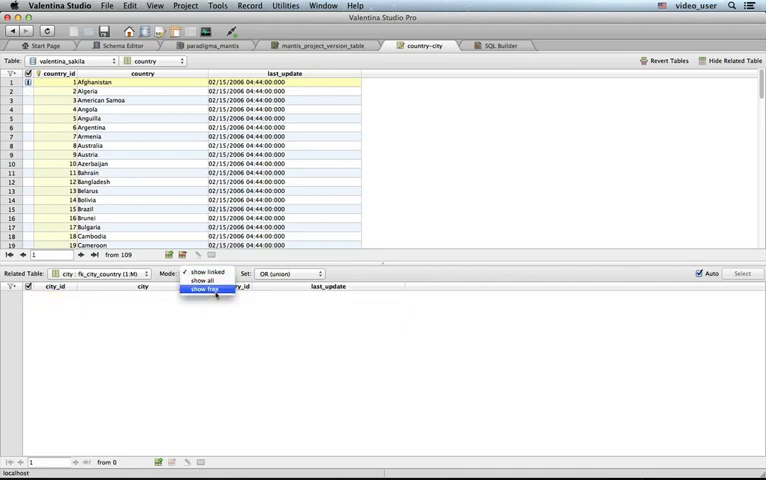
left_click(200, 289)
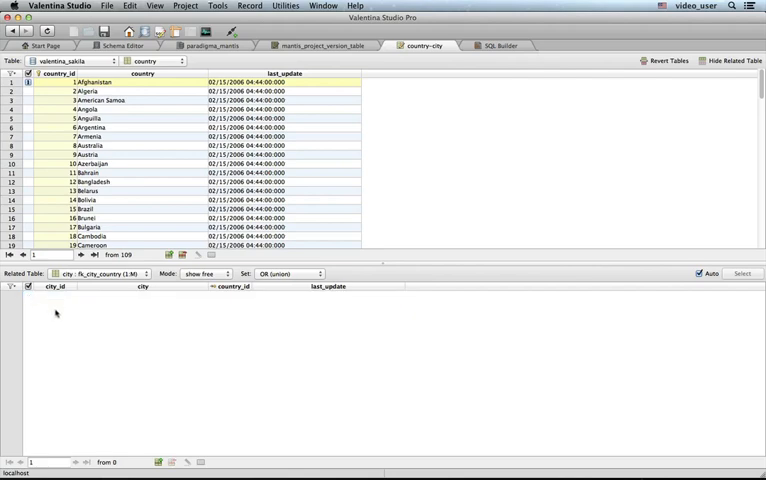
left_click(207, 274)
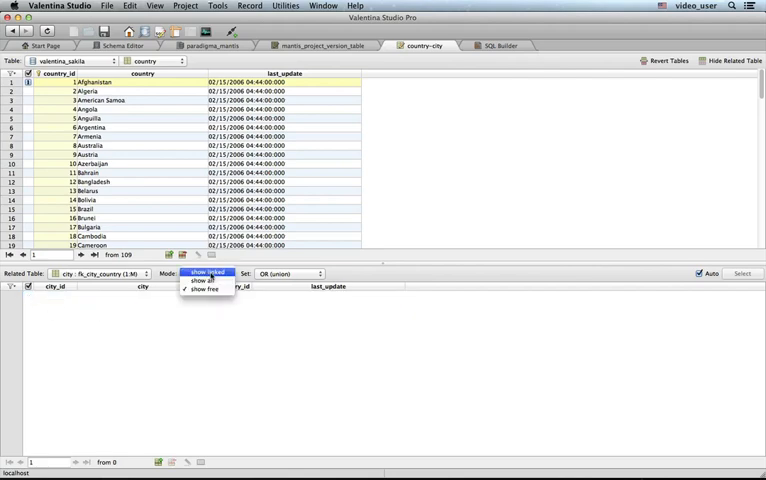
left_click(206, 272)
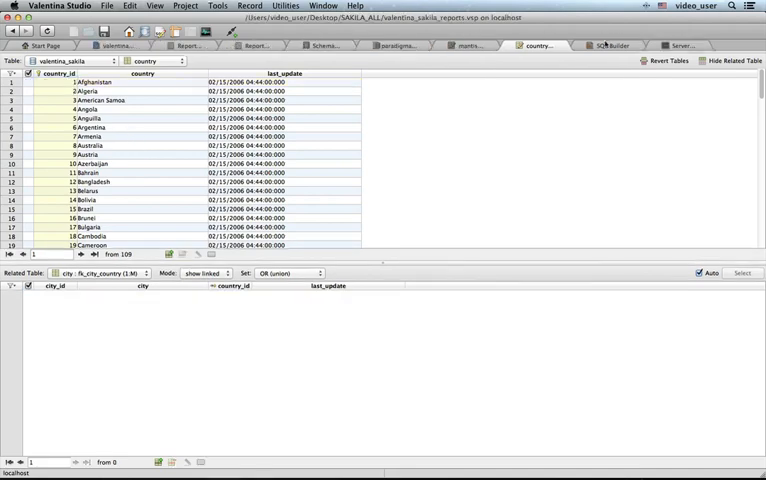
Step: View the server's variables, then show the valentina_sakila_reports project's queries and reports
left_click(607, 45)
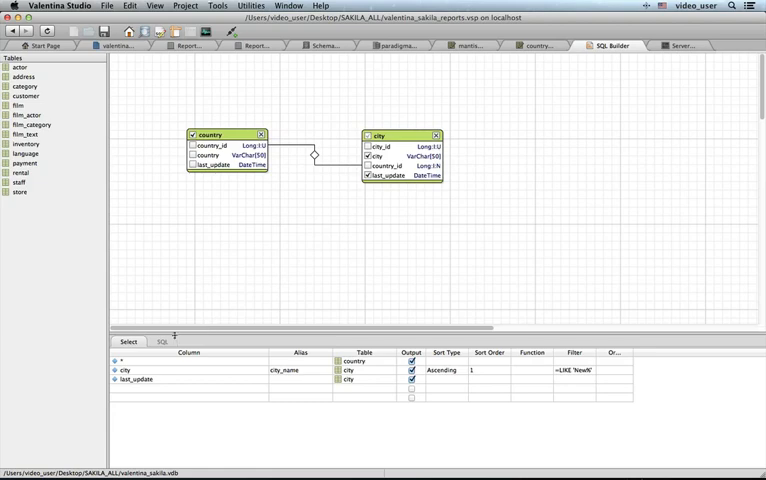
left_click(161, 341)
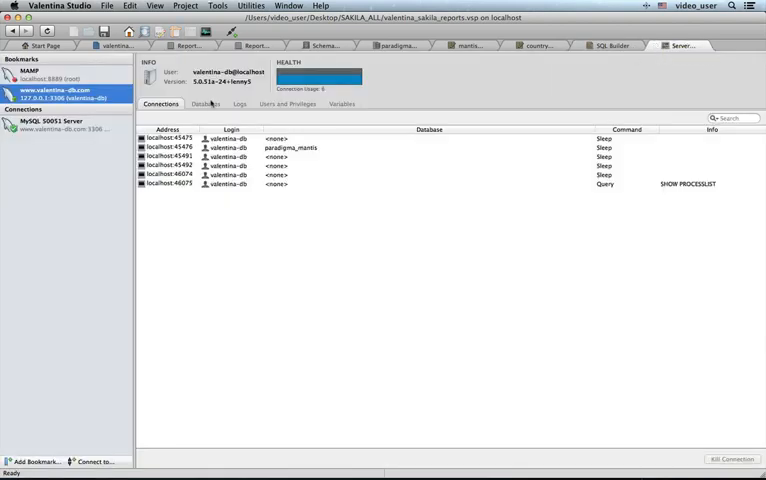
left_click(342, 104)
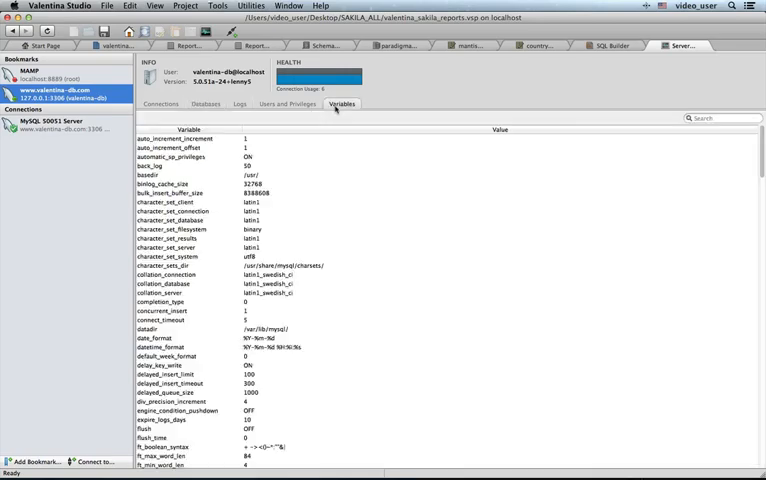
left_click(115, 45)
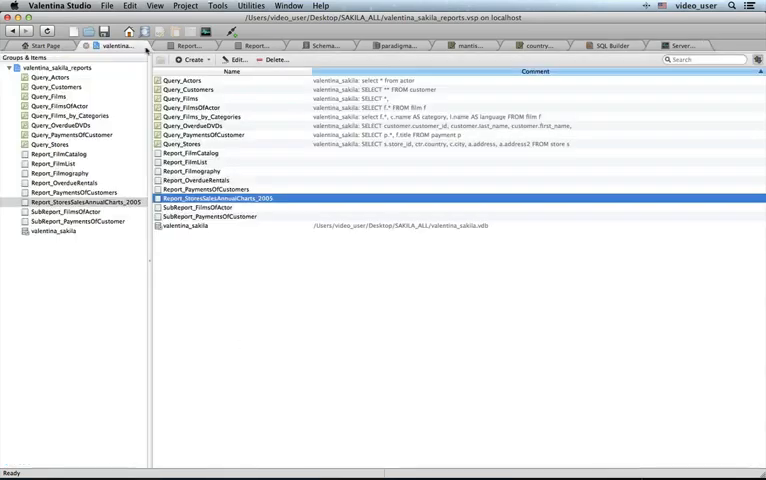
Step: Preview Report_StoresSalesAnnualCharts_2005 and jump to page 3 of 3
double_click(195, 153)
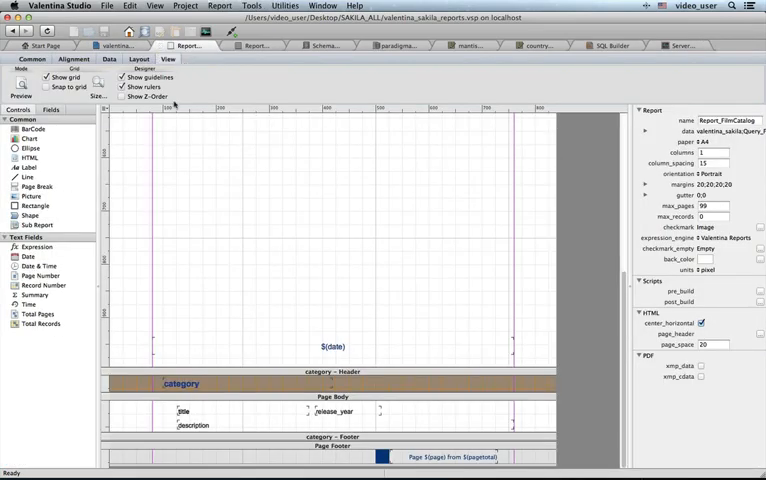
left_click(20, 88)
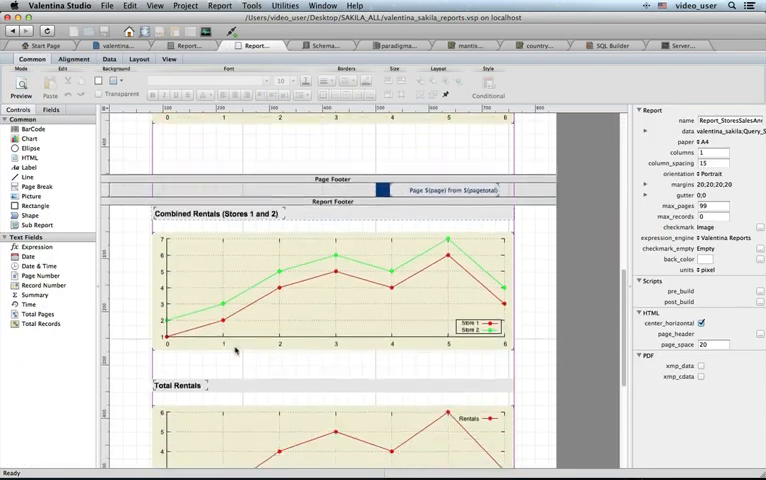
scroll("down", 3)
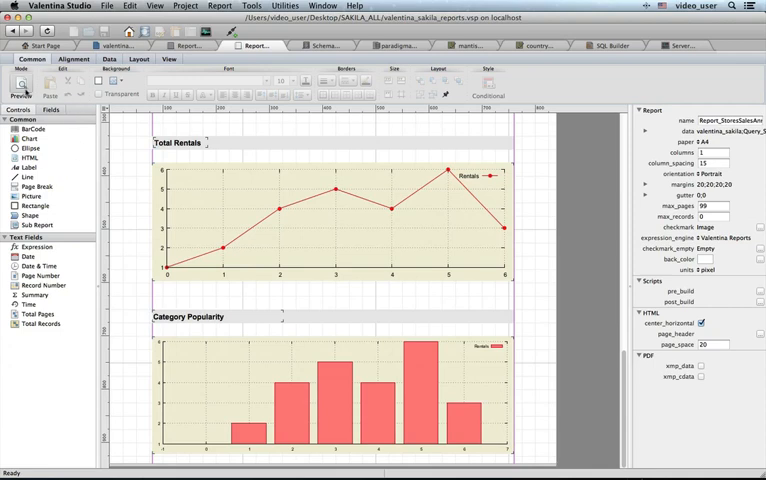
left_click(22, 84)
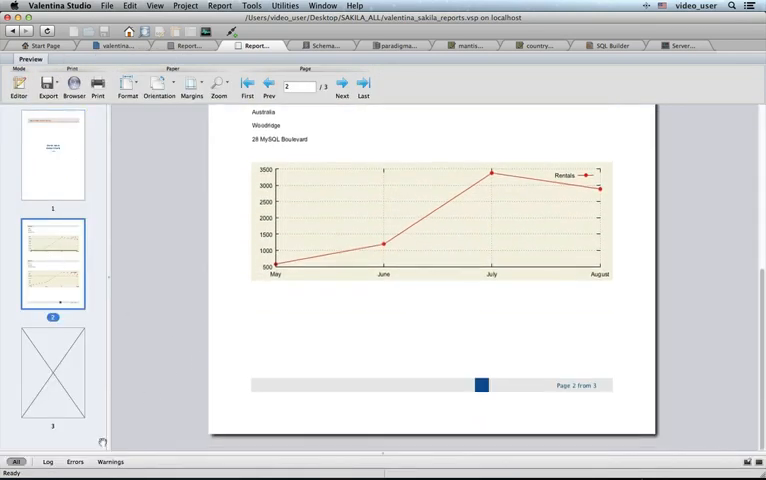
left_click(342, 84)
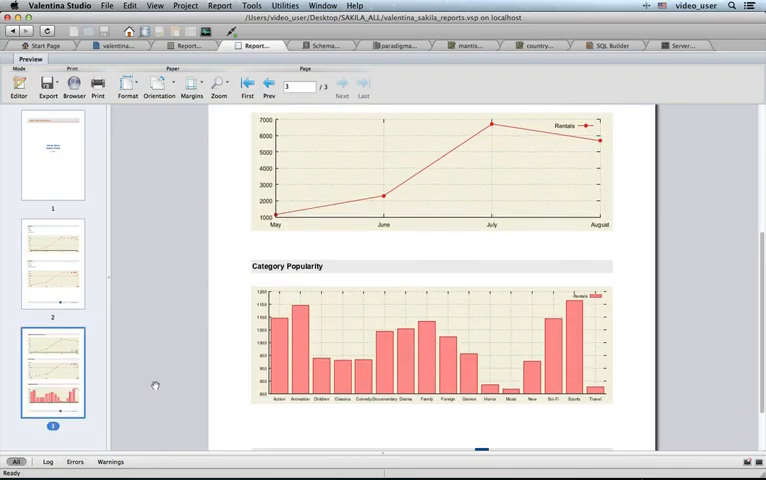